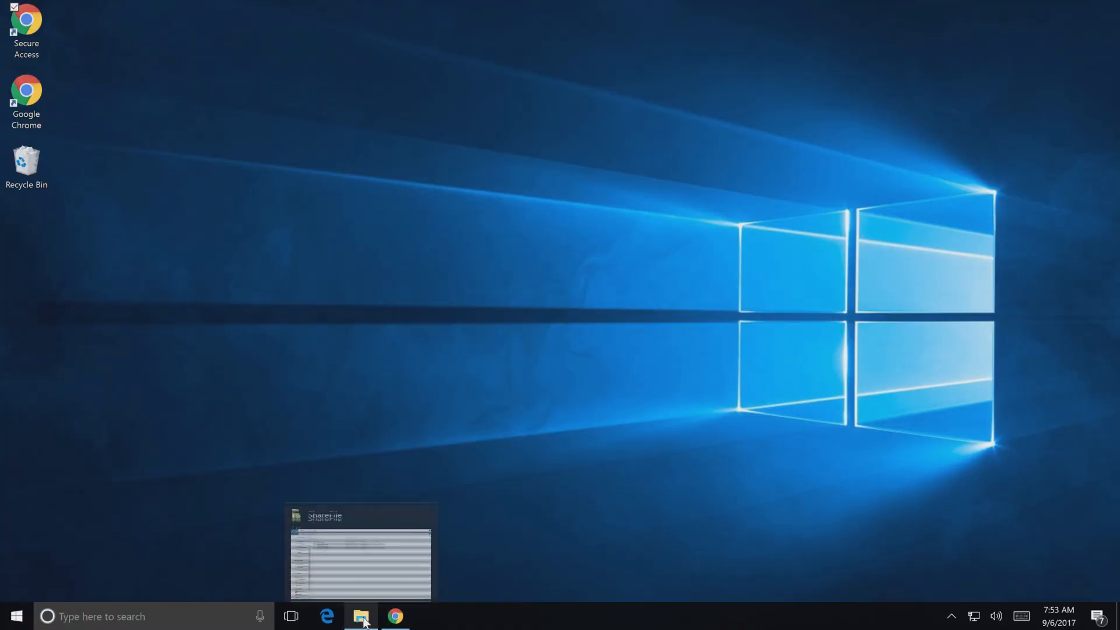
Restore the File Explorer window showing ShareFile's Favorites, Personal Folders and Shared Folders
click(361, 616)
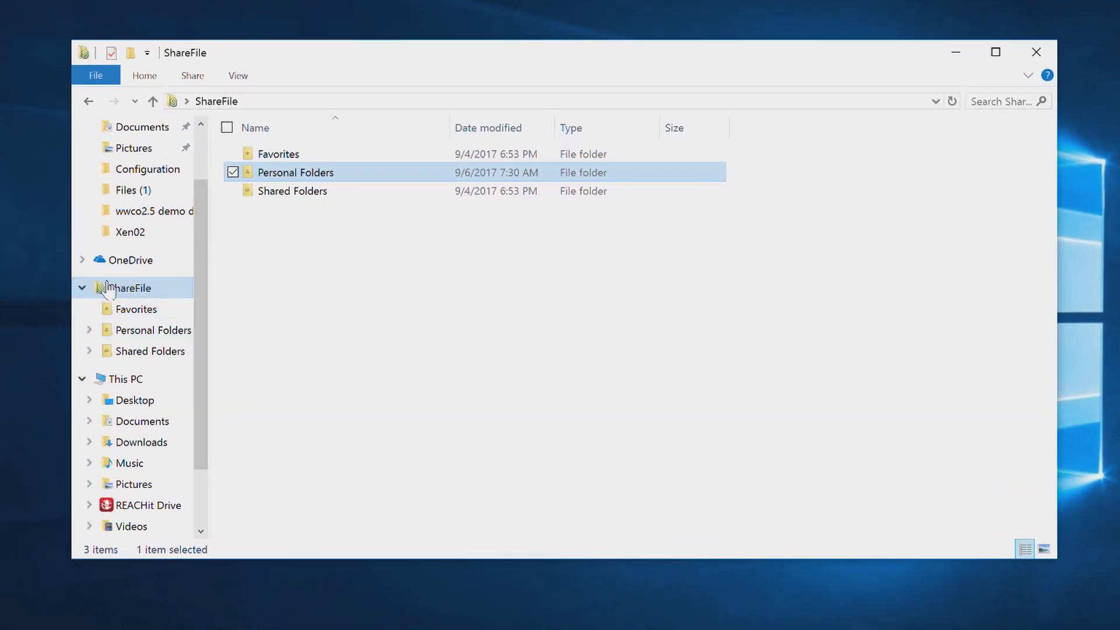
mouse_move(111, 293)
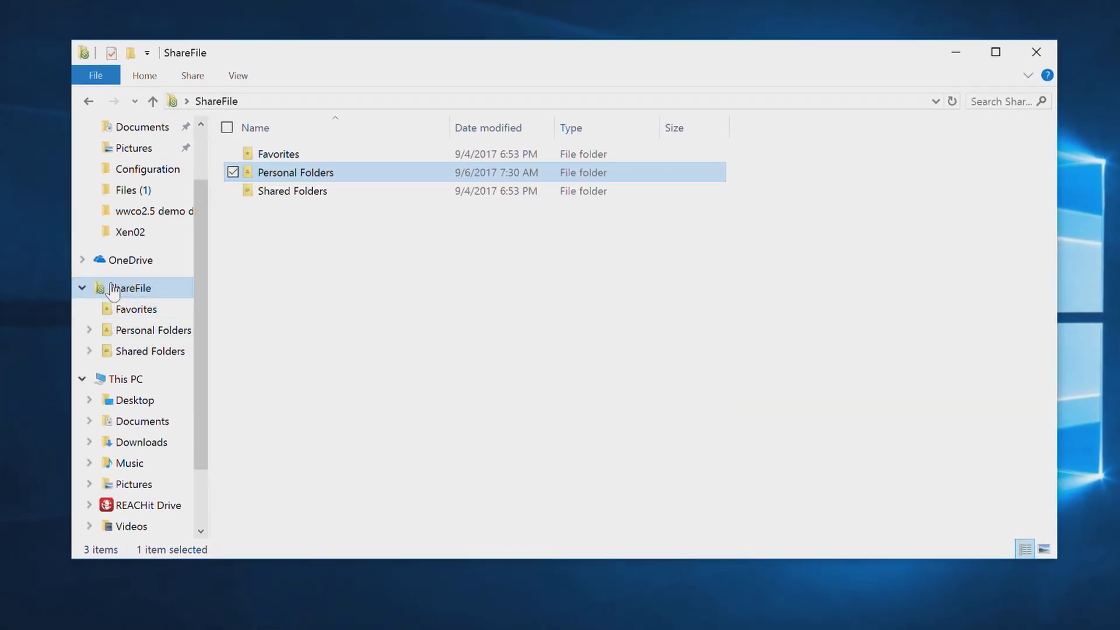